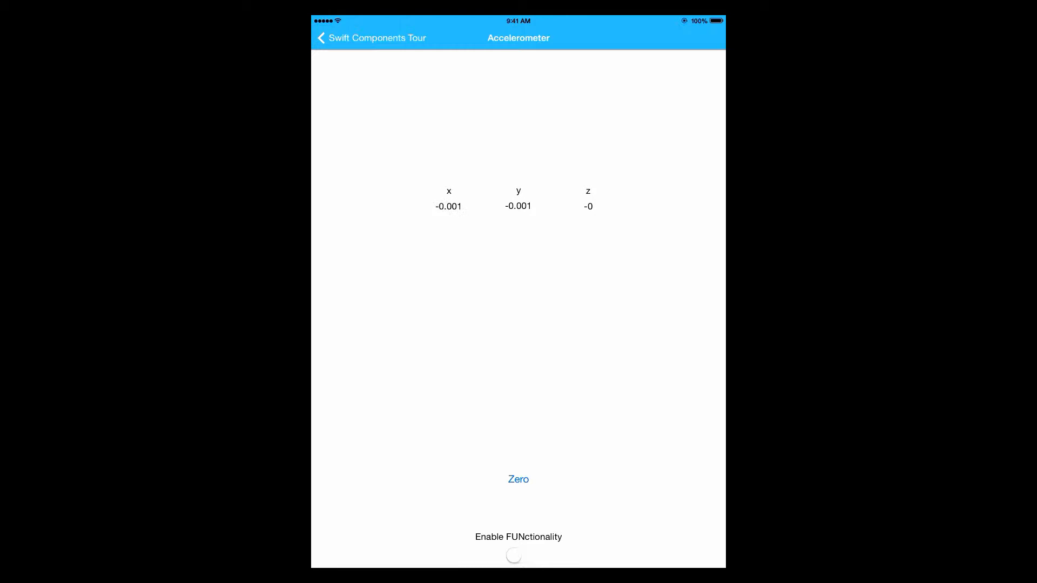
Toggle the demo's first switch repeatedly while watching the accelerometer readout on the iPad
click(517, 479)
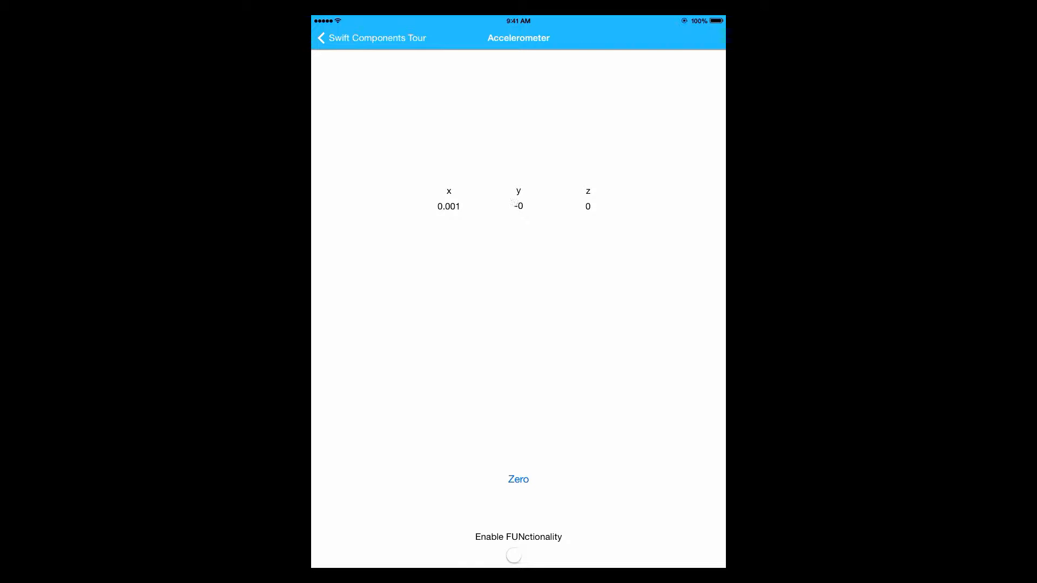
click(518, 479)
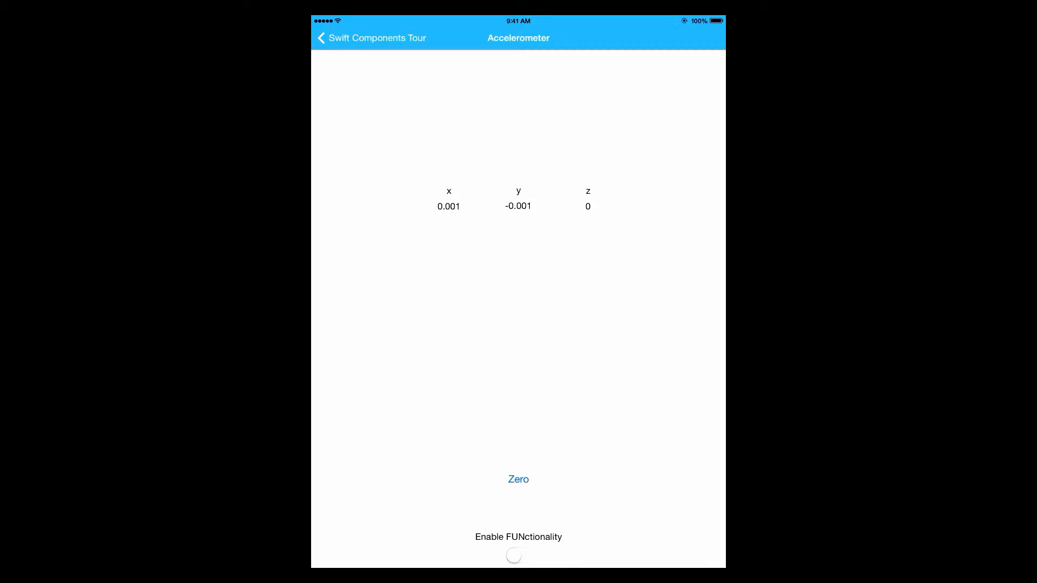
click(517, 479)
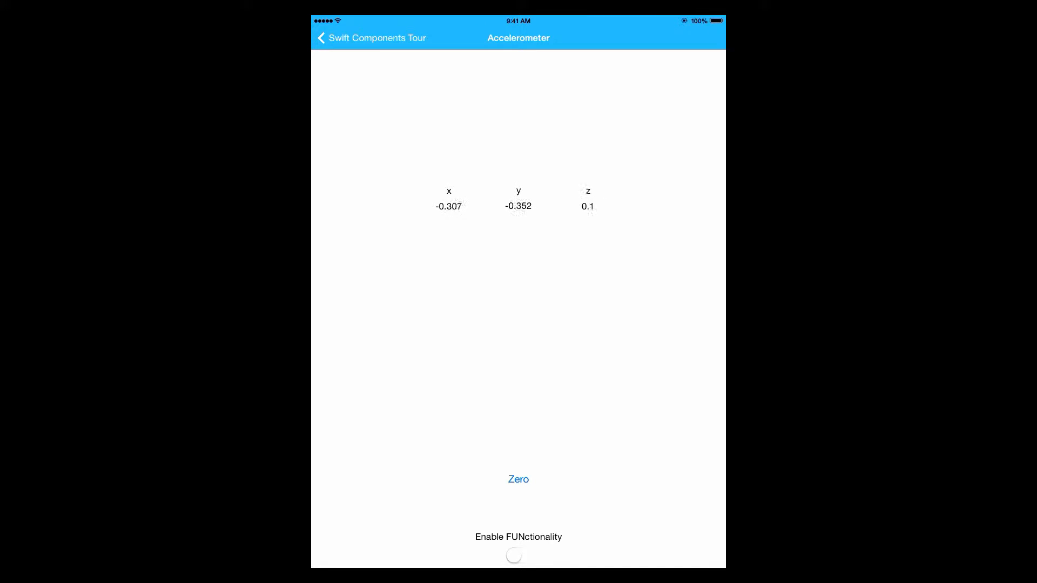
click(517, 479)
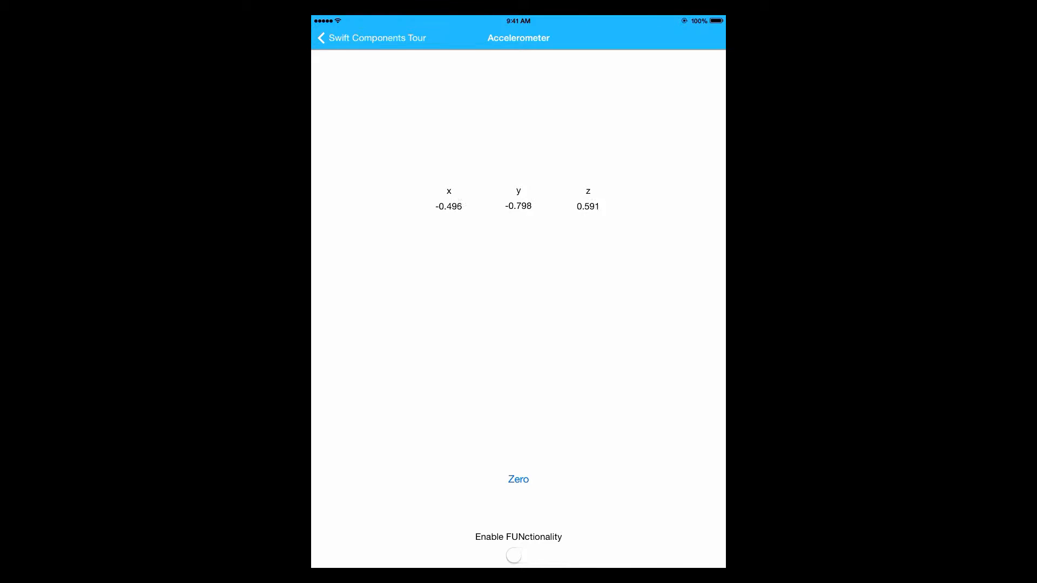
click(517, 479)
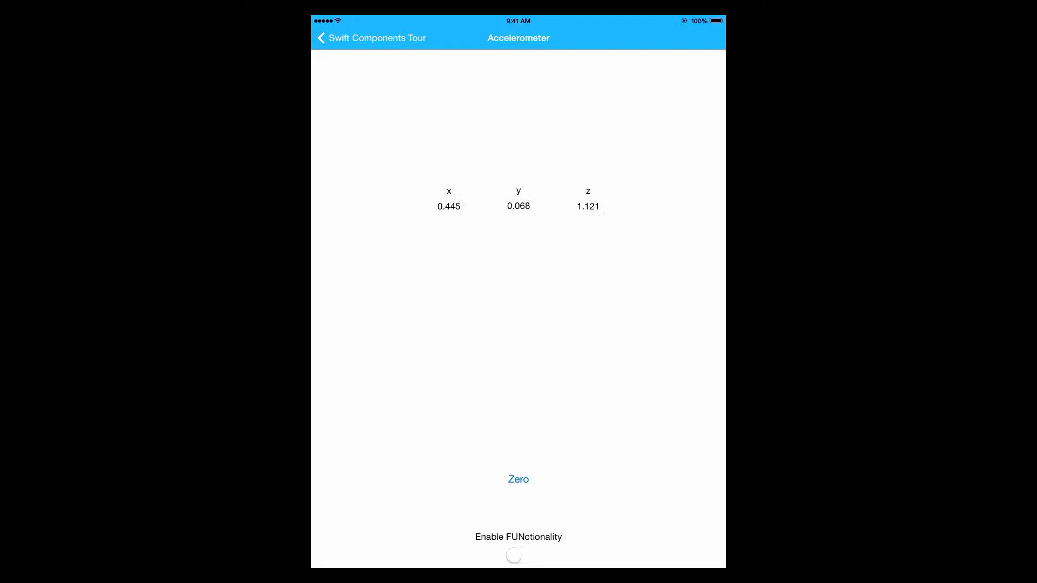
click(519, 479)
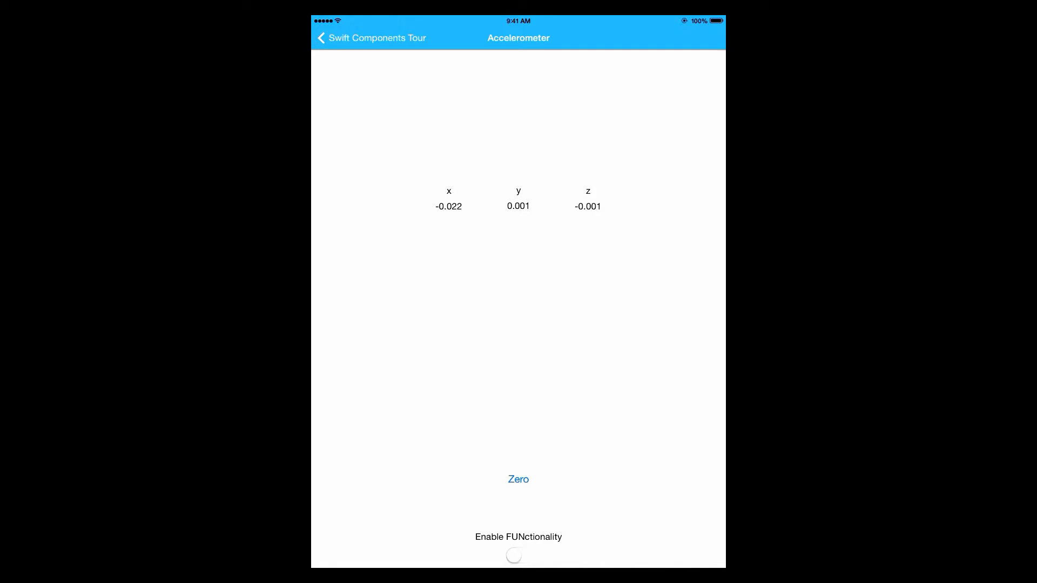
Flip the Enable FUNctionality switch on and off to show the tilt-driven background colours
click(518, 555)
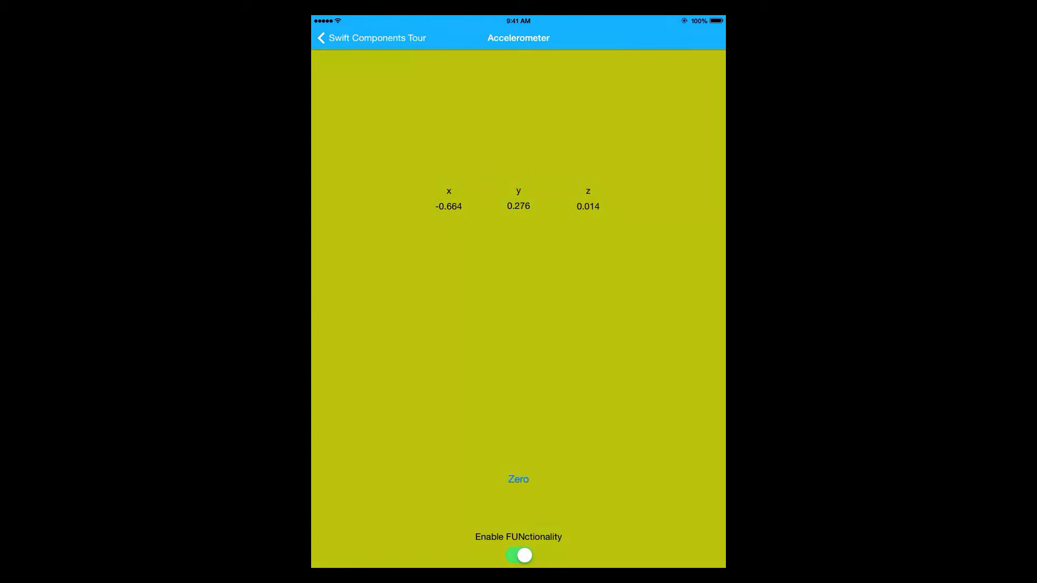
click(519, 555)
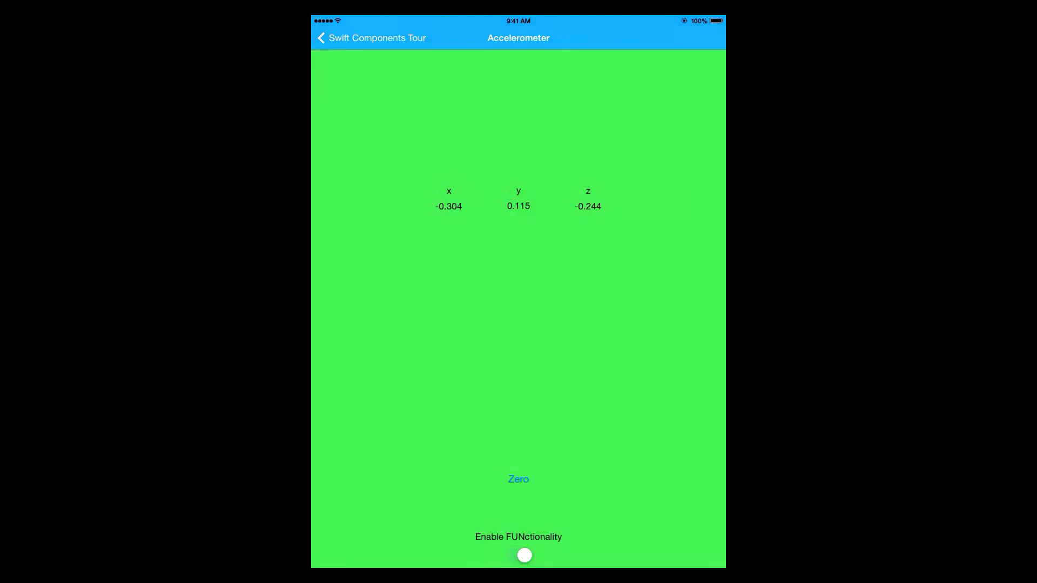
click(518, 556)
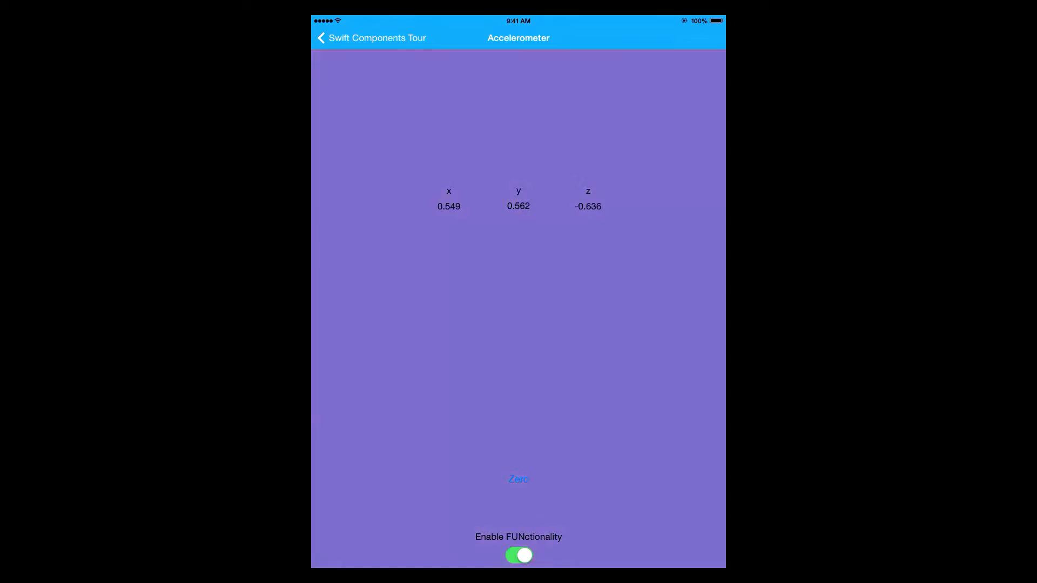
click(519, 555)
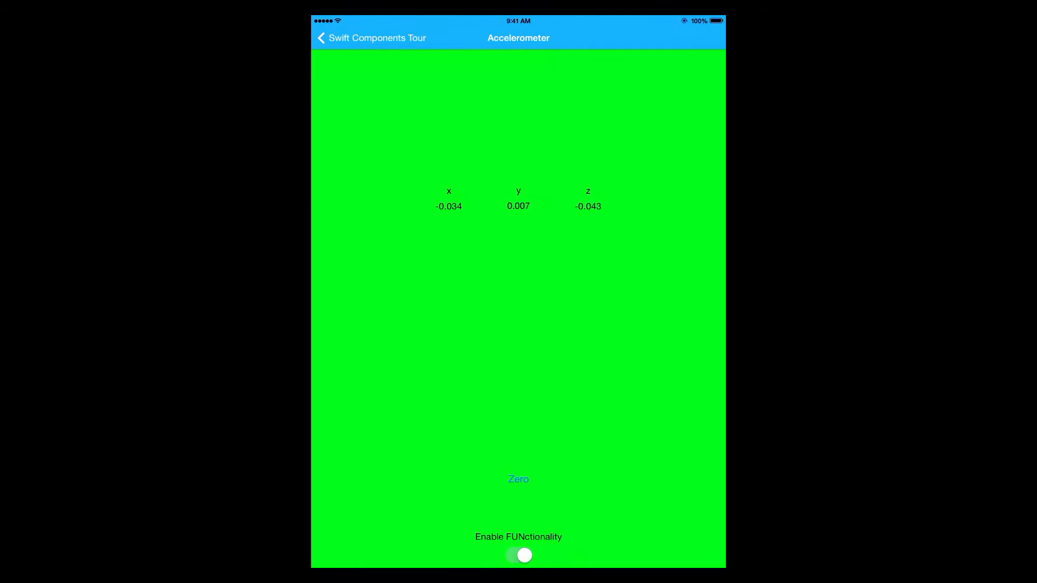
click(518, 555)
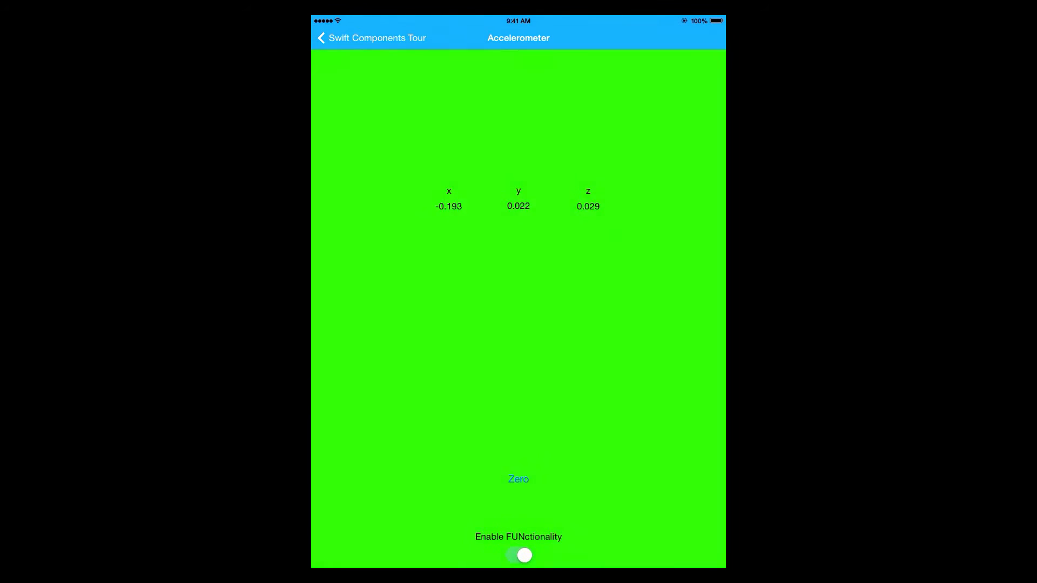
click(519, 555)
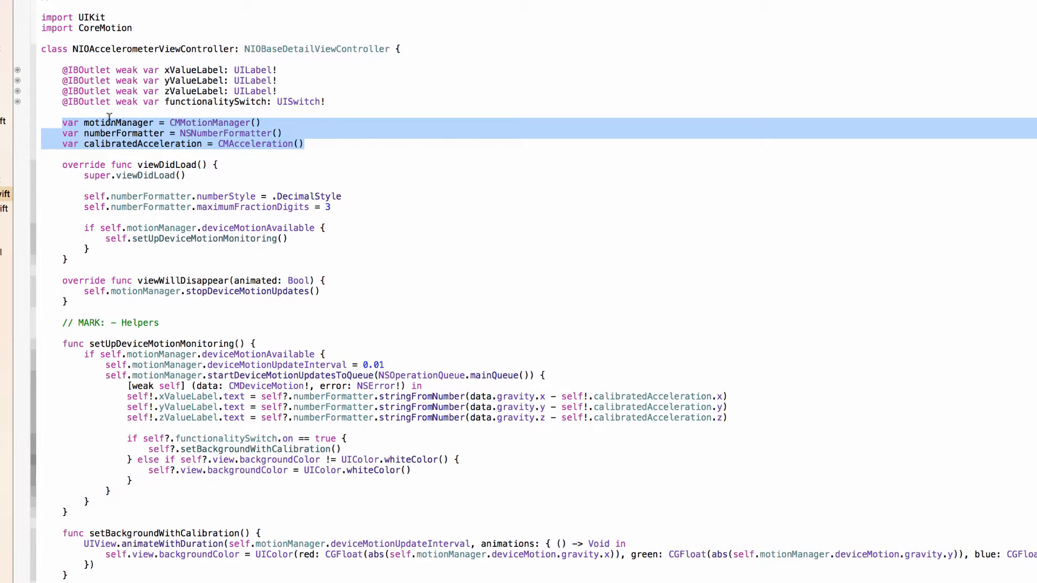
Bring NIOAccelerometerViewController.swift into the Xcode editor for review
double_click(211, 122)
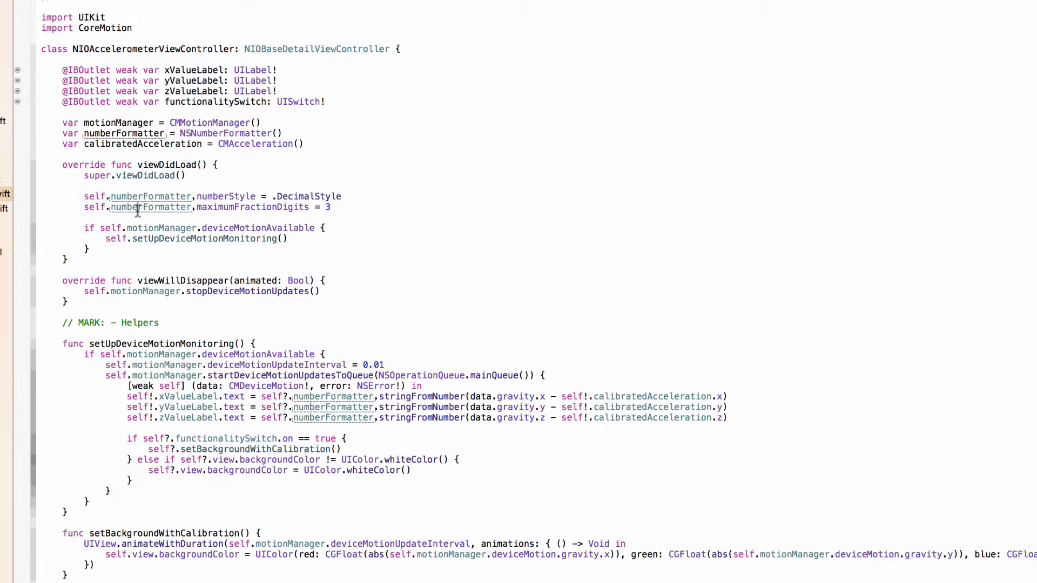
double_click(152, 208)
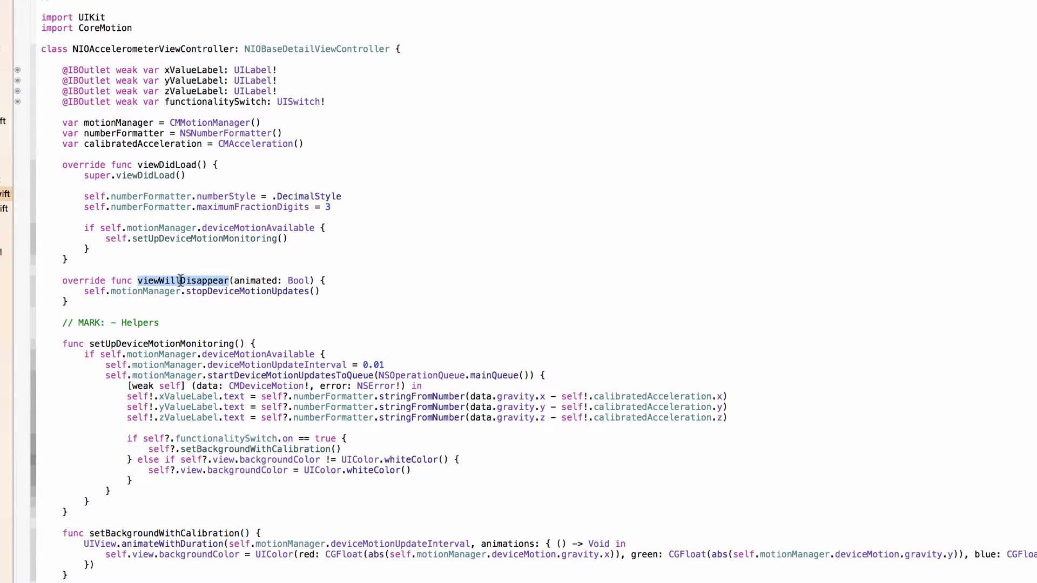
double_click(248, 291)
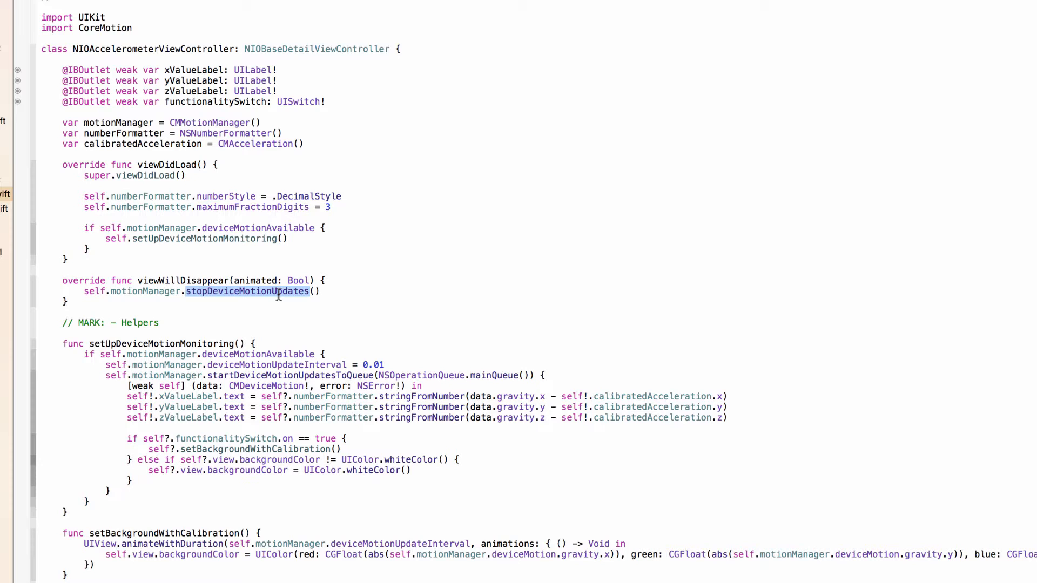
mouse_move(210, 291)
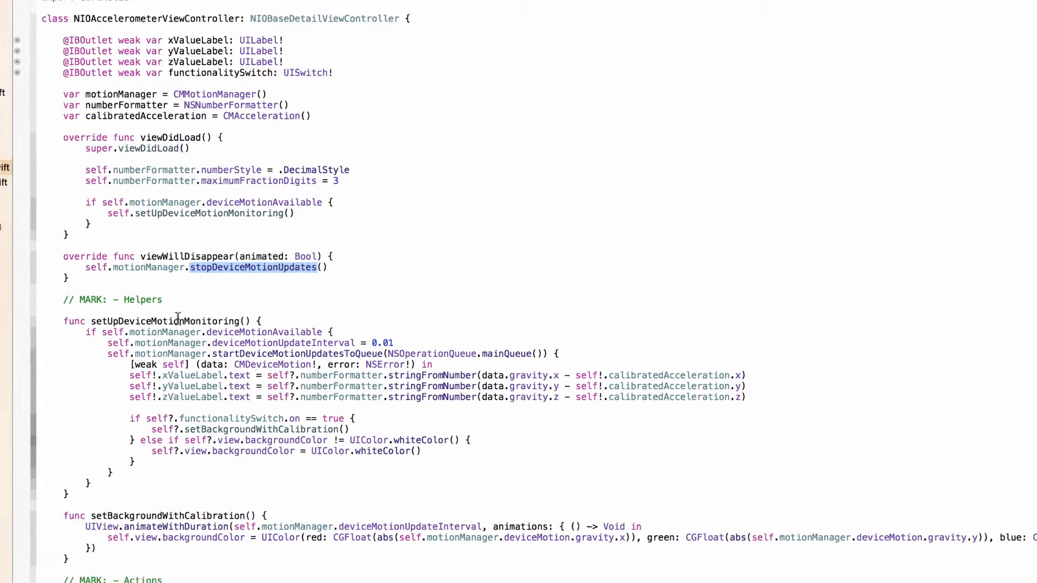
scroll(down, 3)
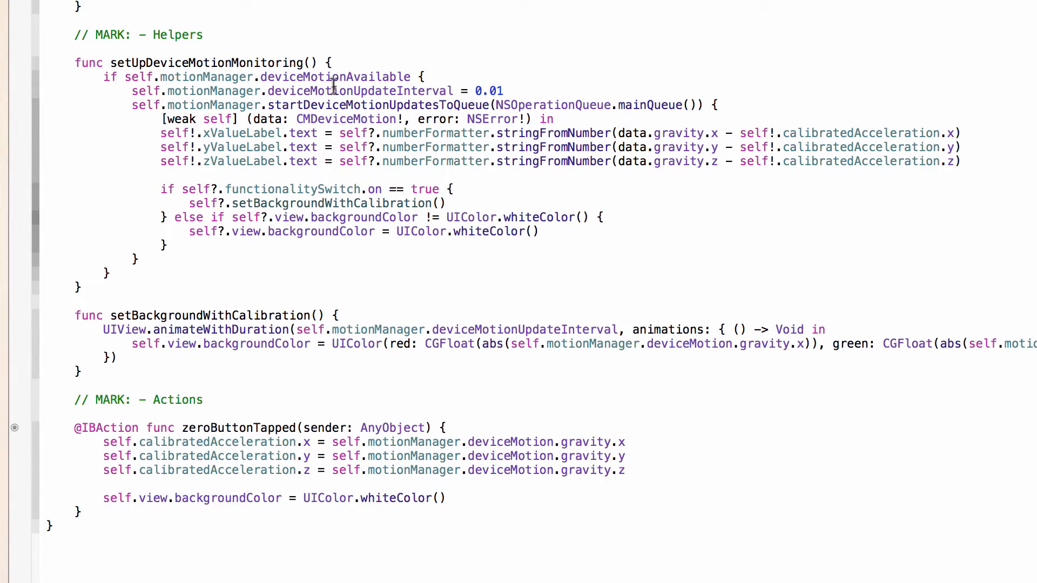
double_click(334, 77)
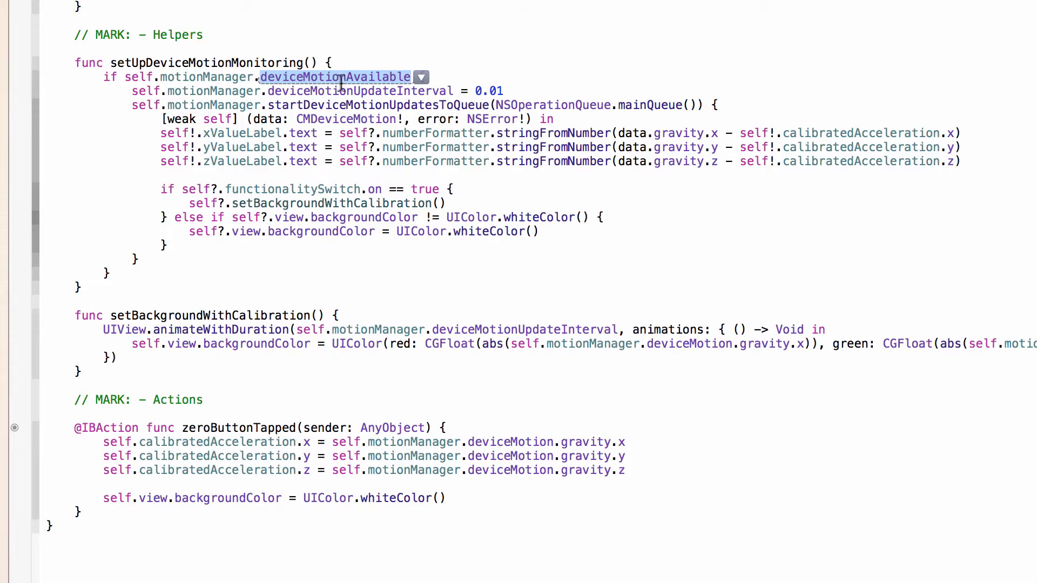
double_click(361, 91)
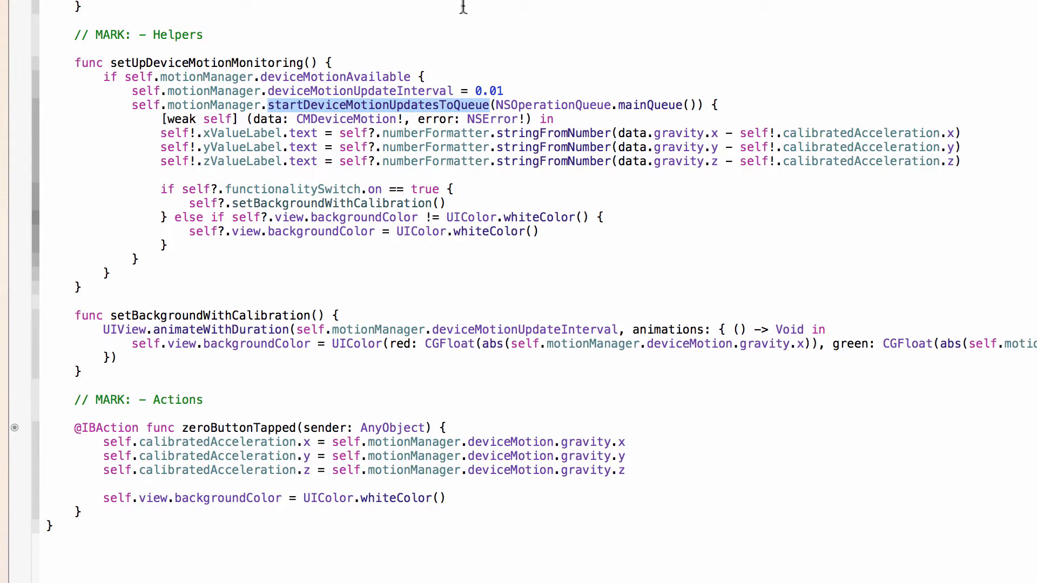
mouse_move(640, 110)
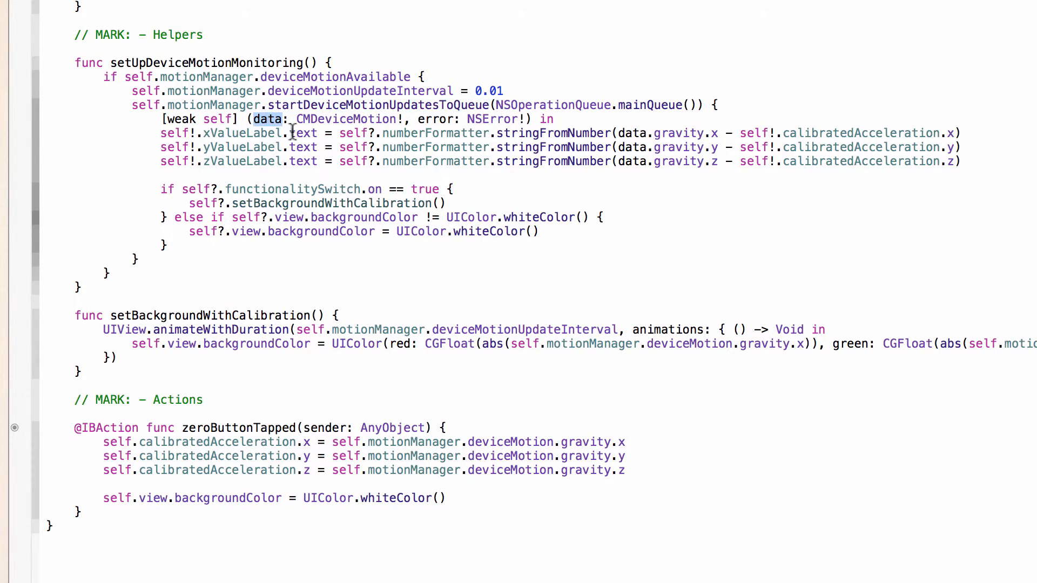
double_click(347, 119)
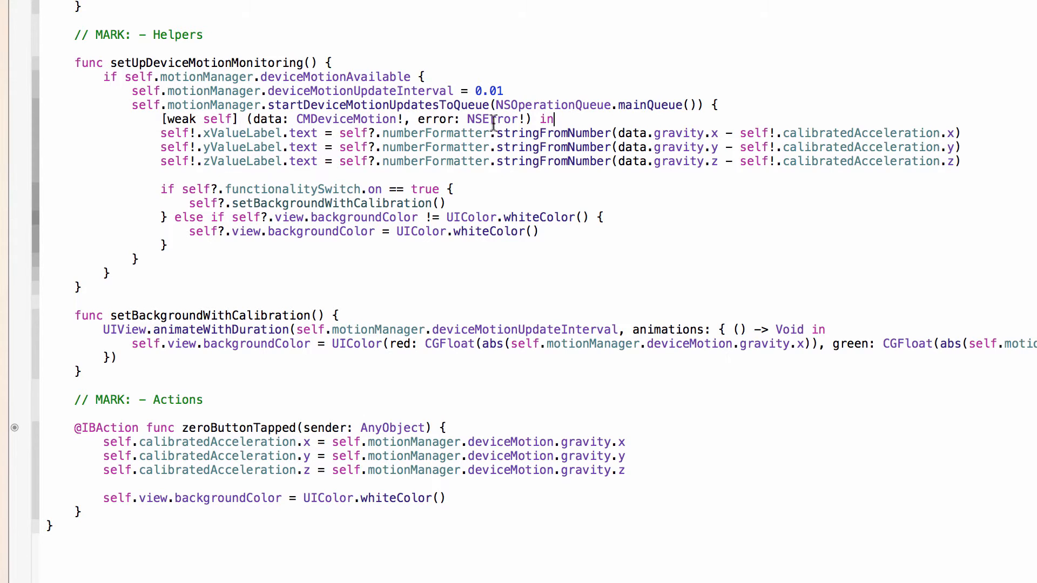
Scroll to the top of the class to show its outlets, properties and viewDidLoad
click(203, 133)
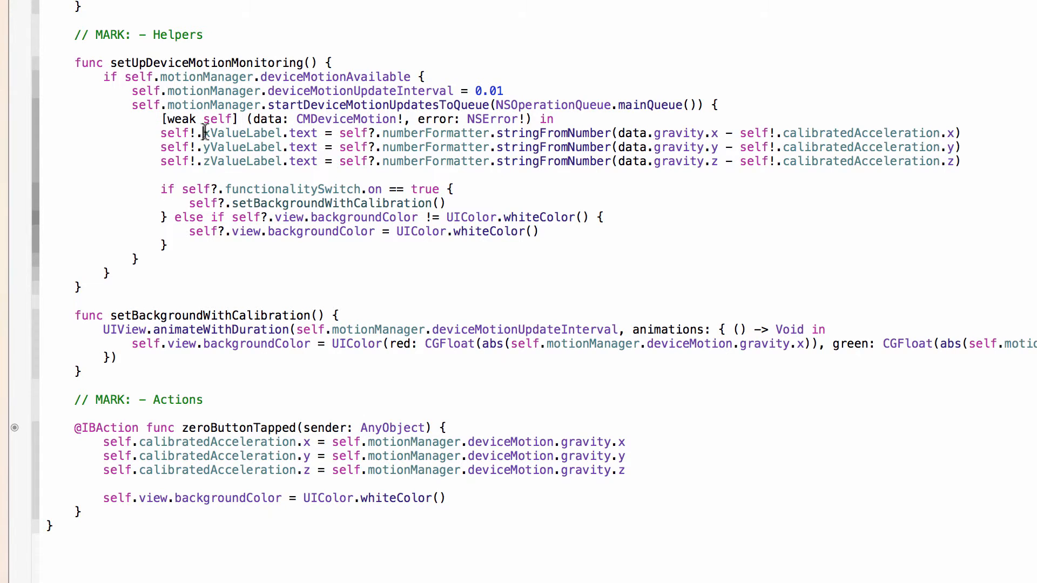
double_click(240, 161)
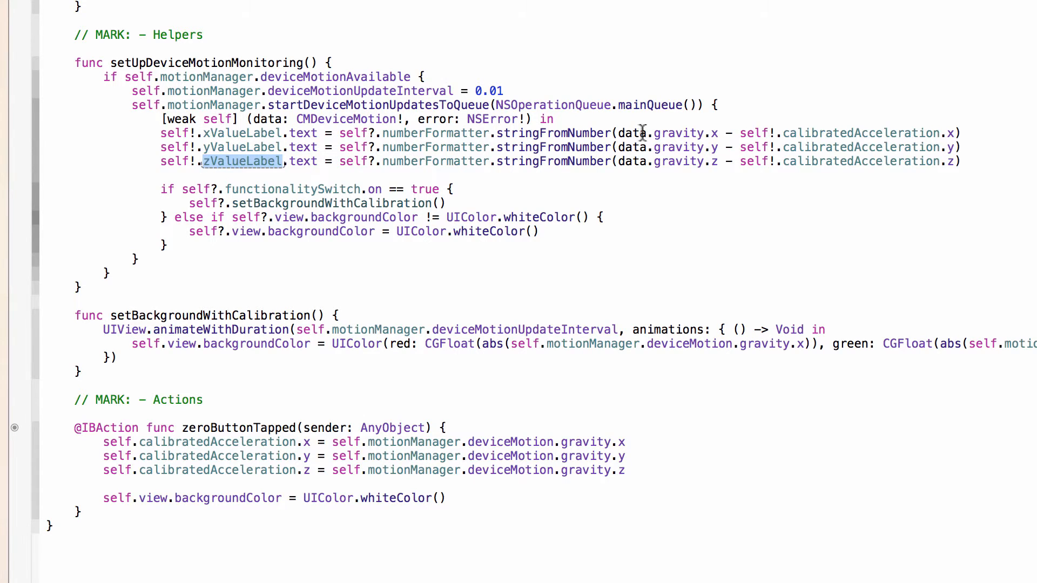
mouse_move(672, 132)
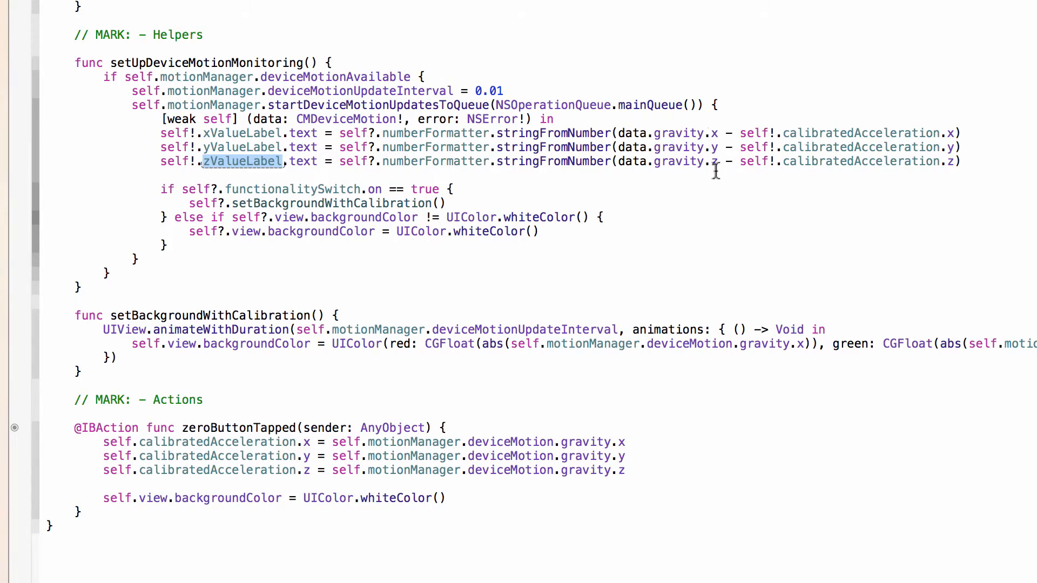
double_click(346, 119)
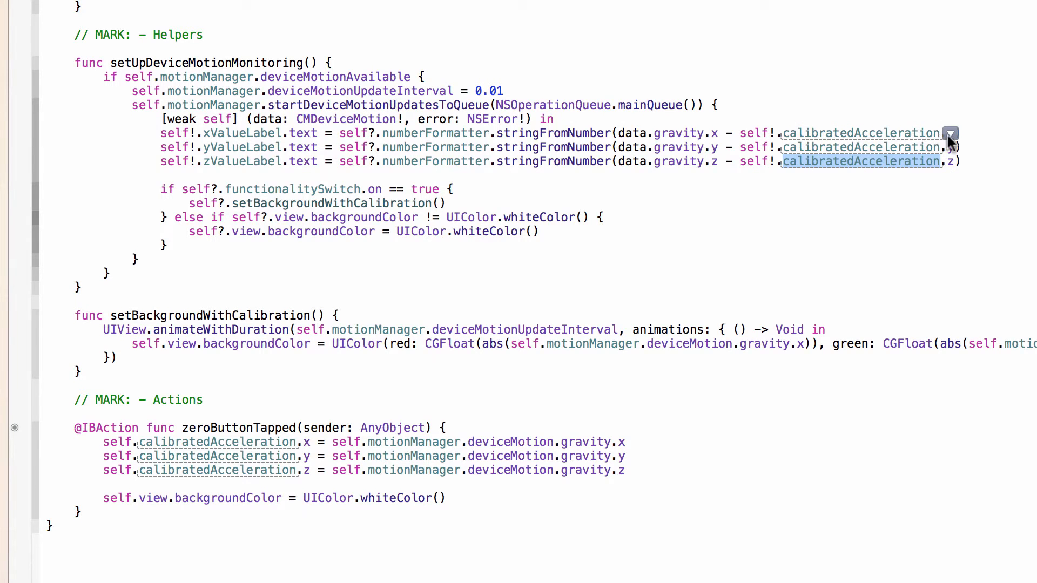
scroll(up, 3)
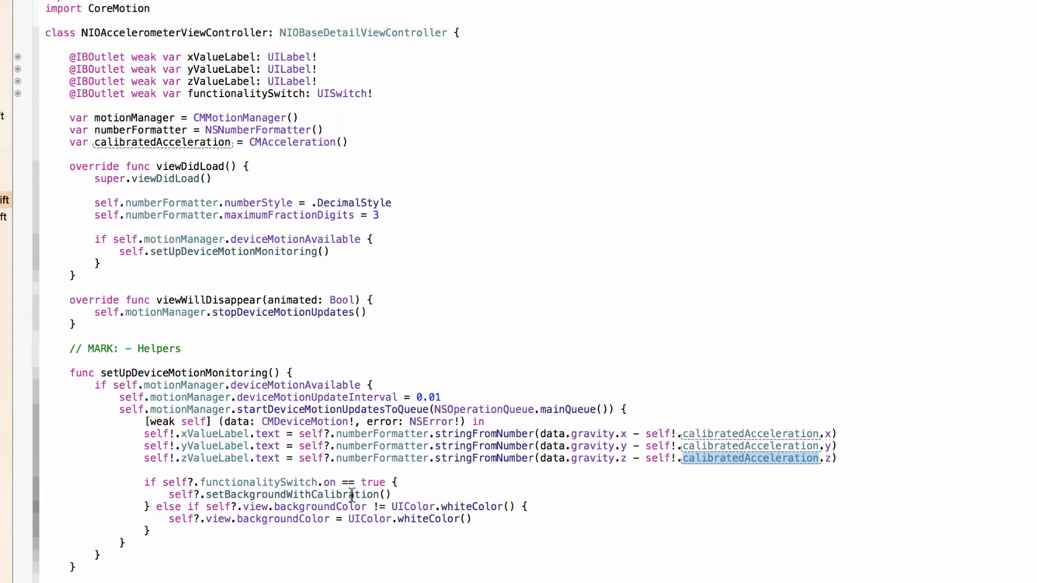
Scroll down to setBackgroundWithCalibration and highlight the red colour component
scroll(down, 3)
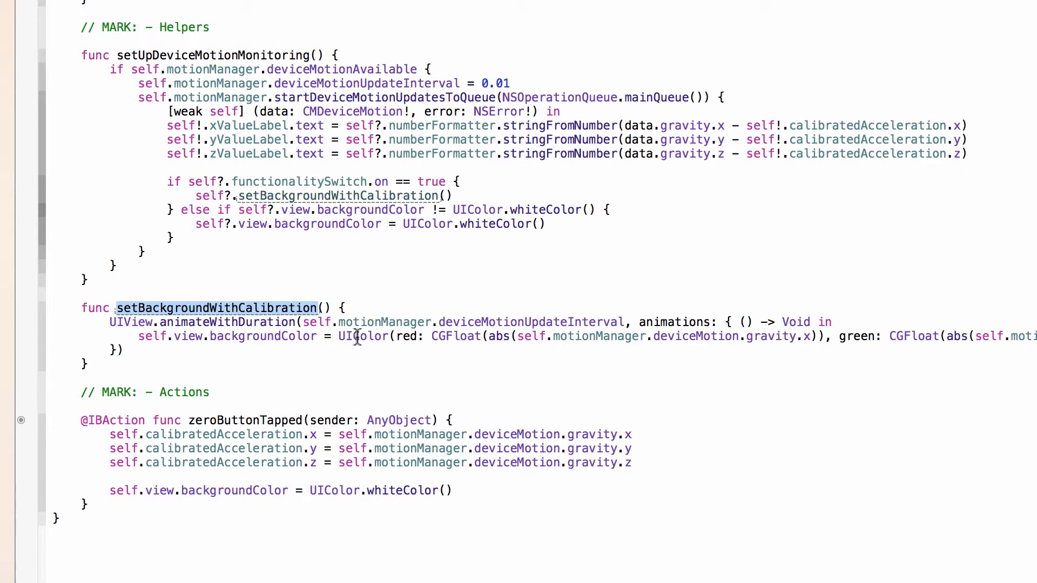
mouse_move(473, 317)
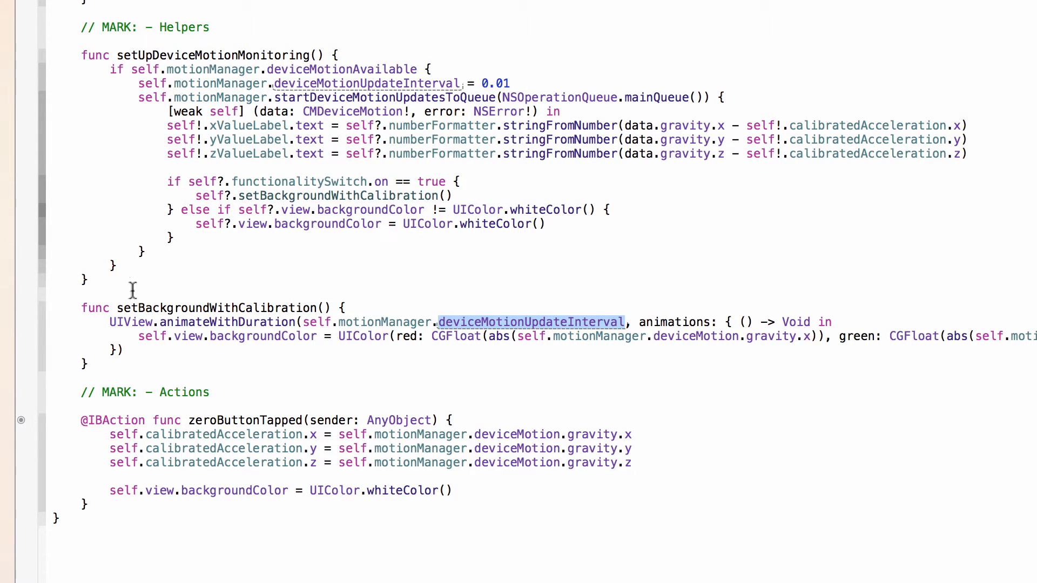
mouse_move(495, 340)
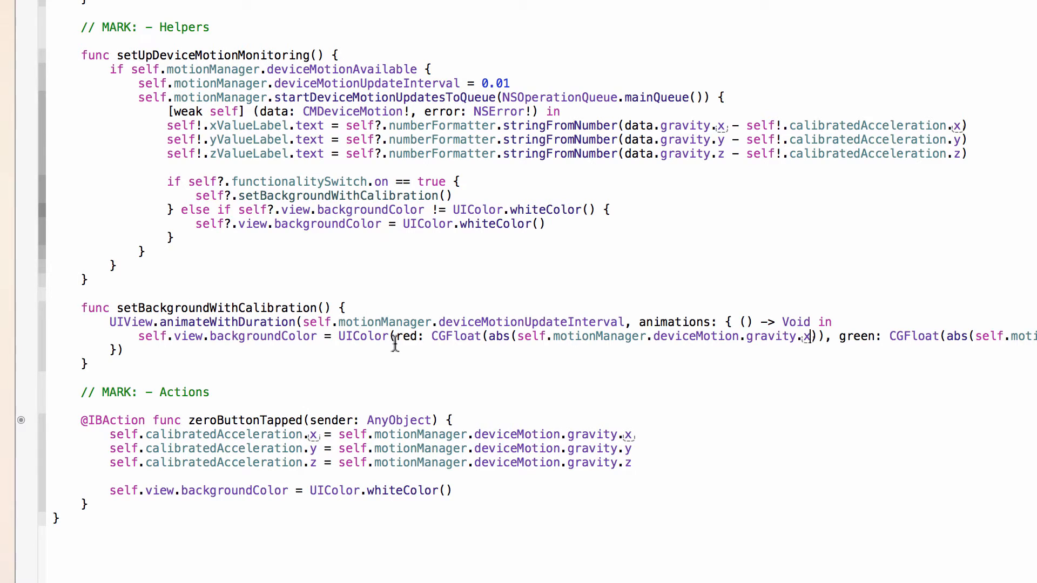
double_click(403, 336)
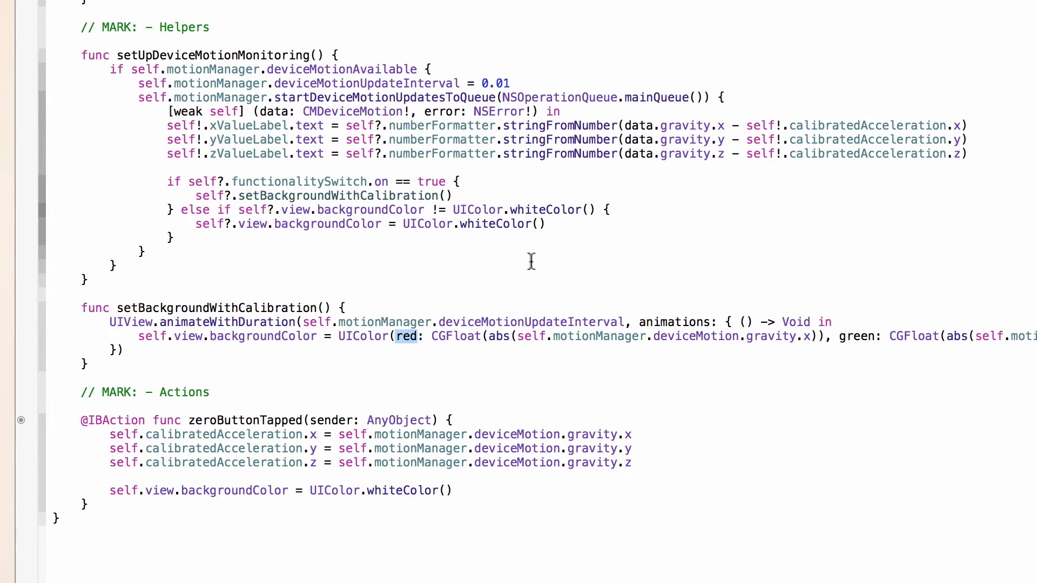
double_click(245, 421)
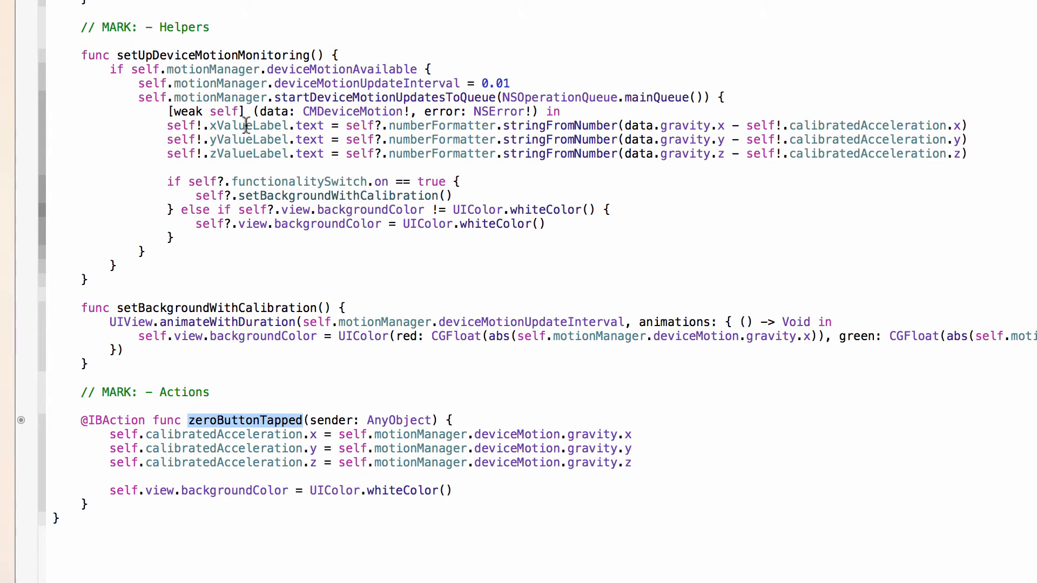
double_click(248, 125)
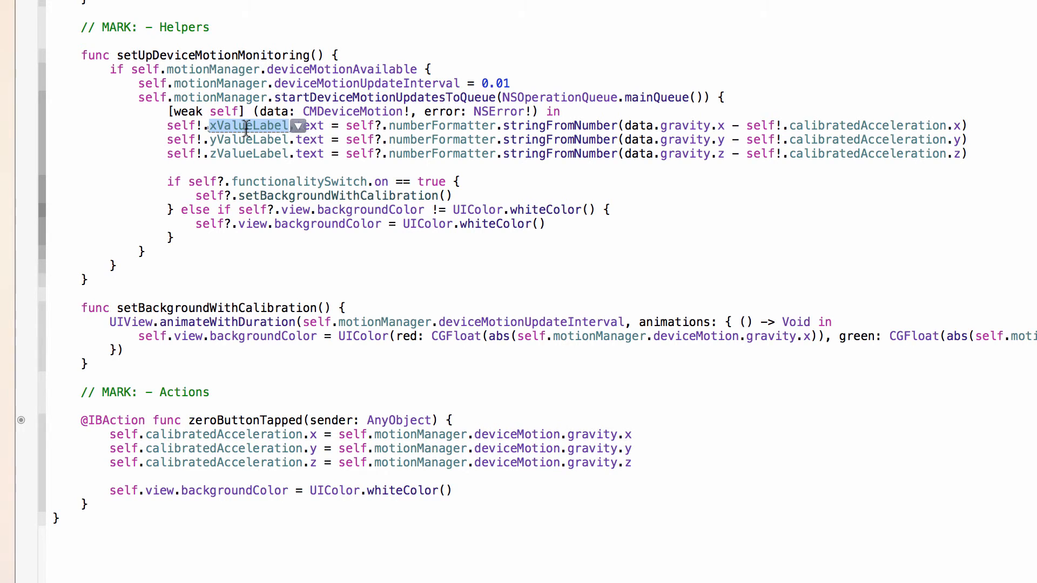
double_click(864, 125)
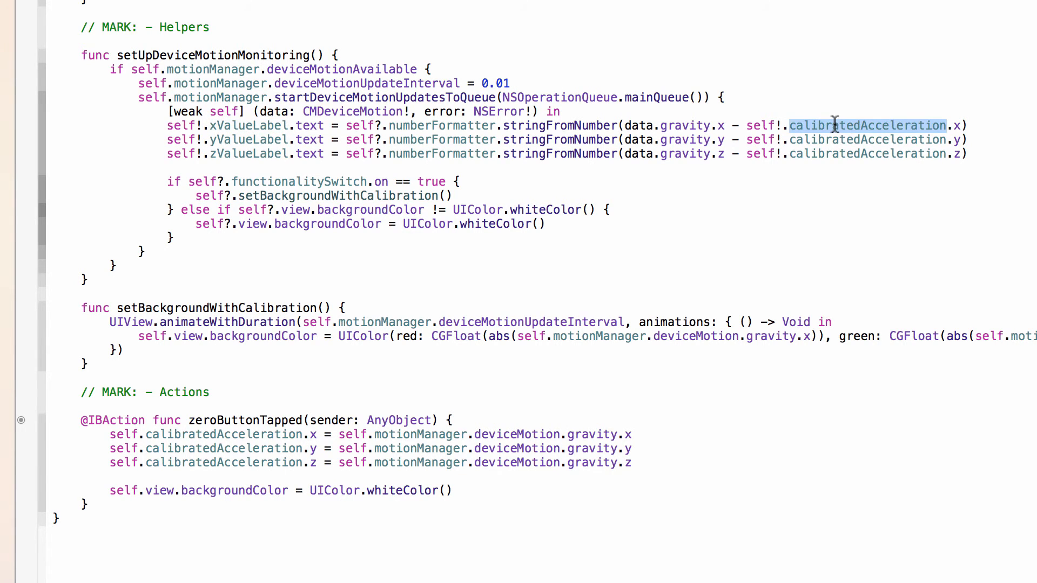
double_click(866, 125)
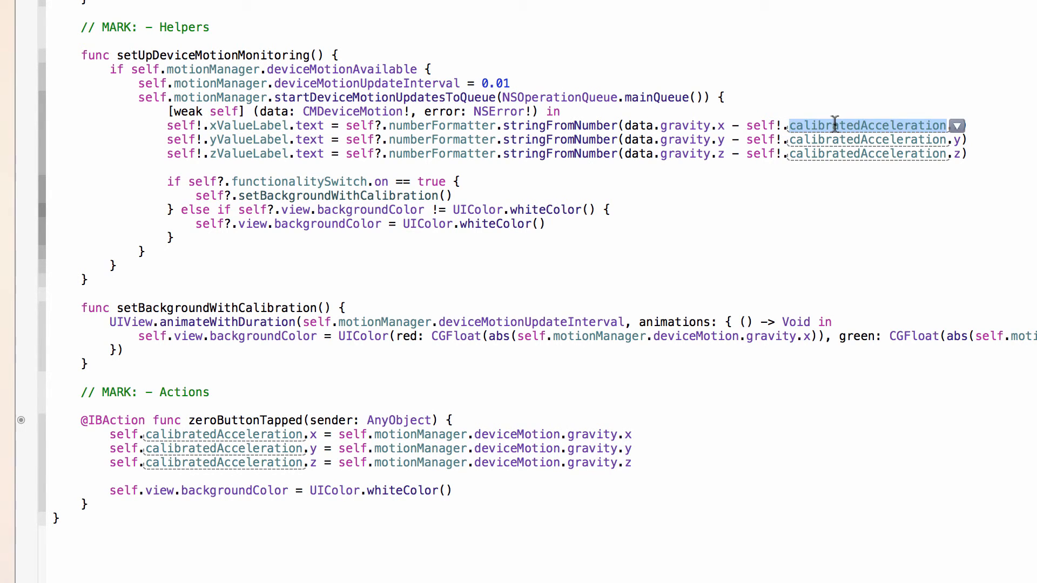